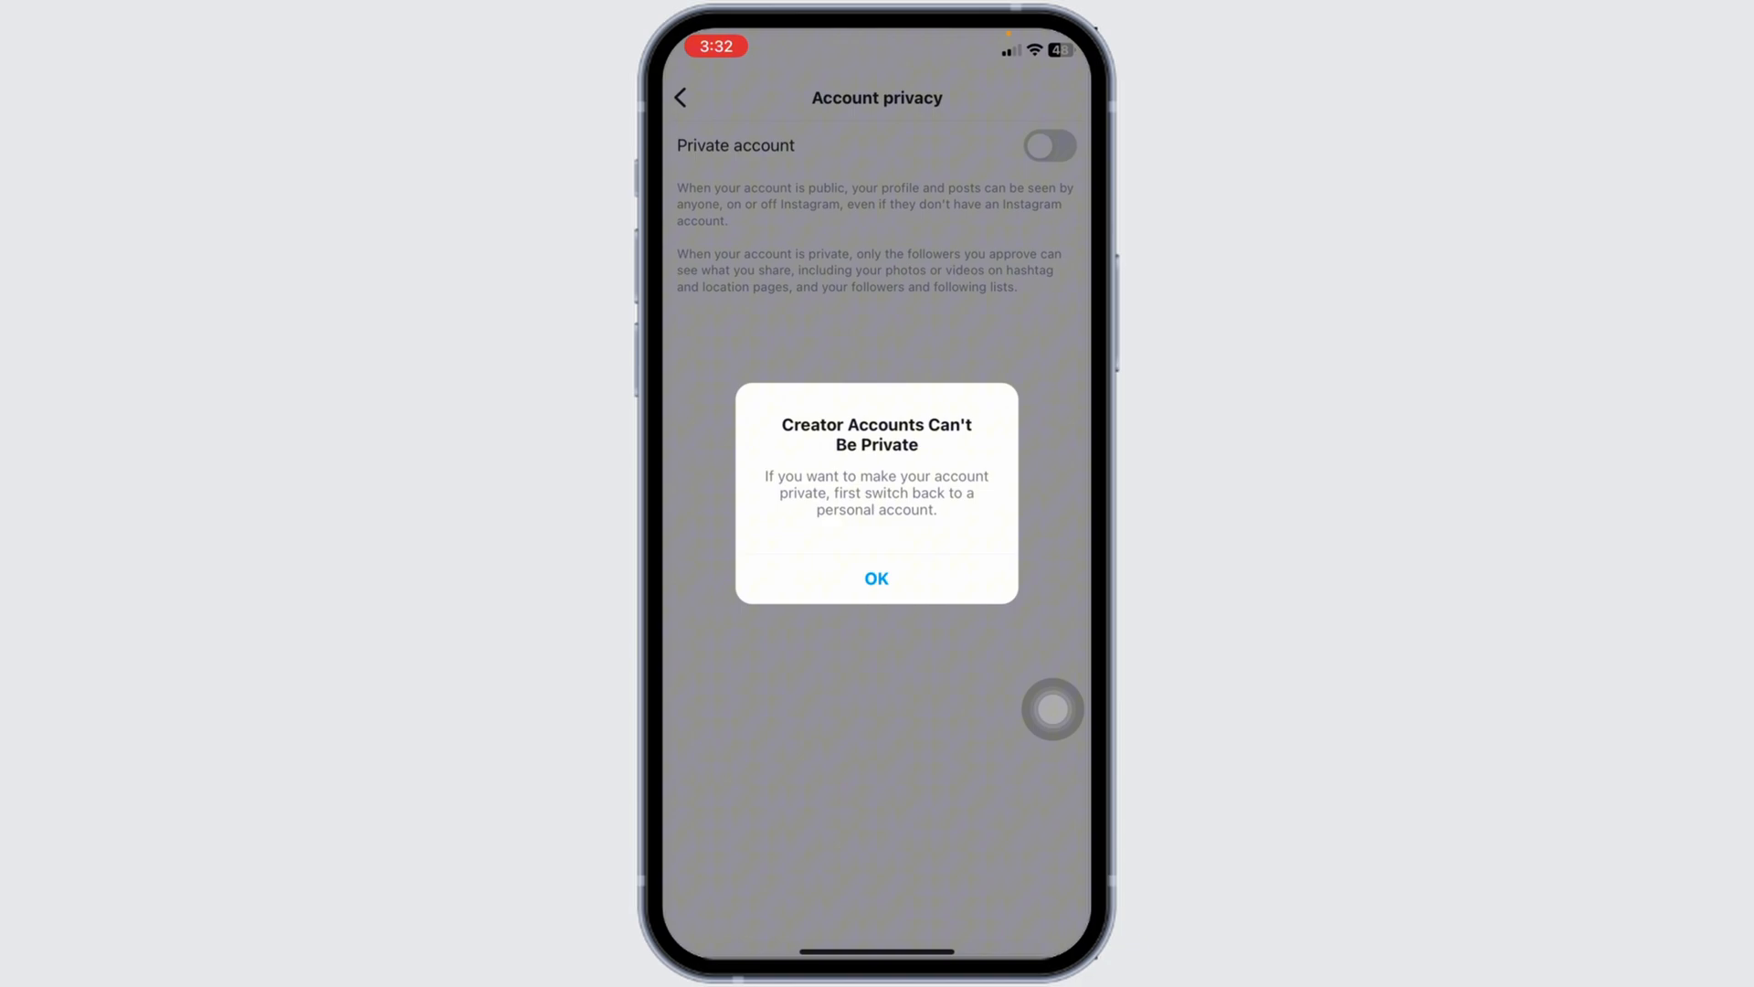
# Dismiss the 'Creator Accounts Can't Be Private' alert with OK
pyautogui.click(876, 578)
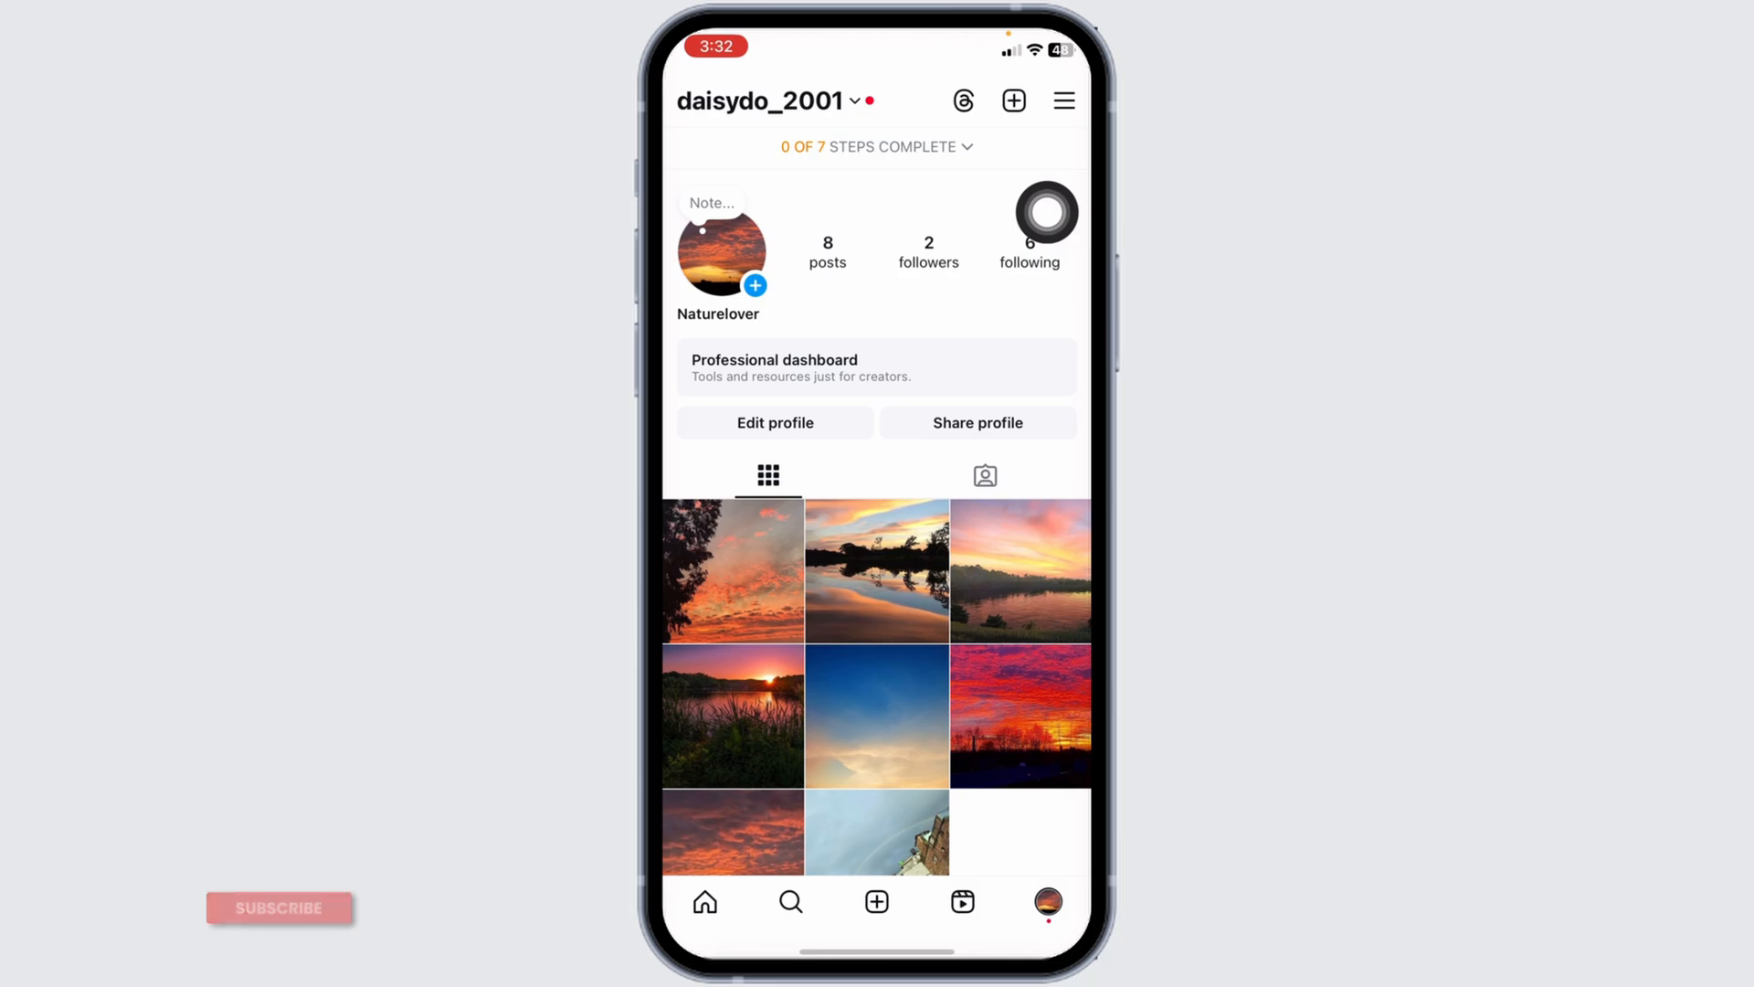
# Reach Settings and privacy through the profile's top-right menu
pyautogui.click(1062, 100)
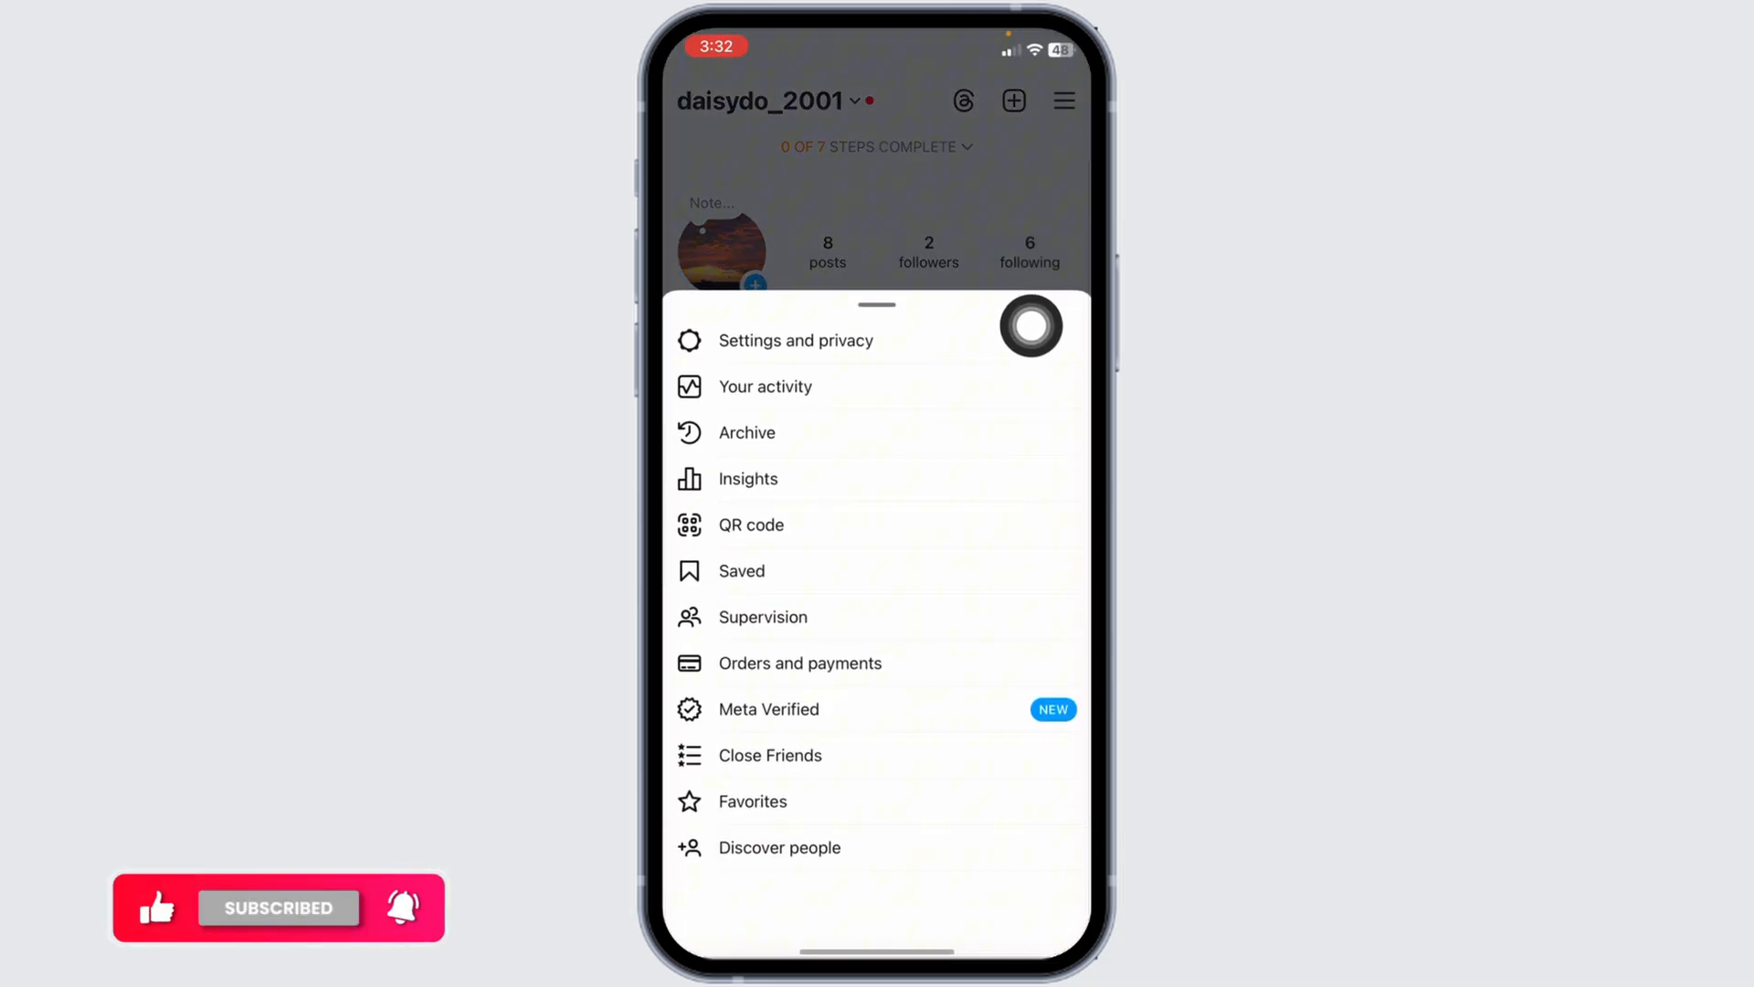
pyautogui.click(795, 340)
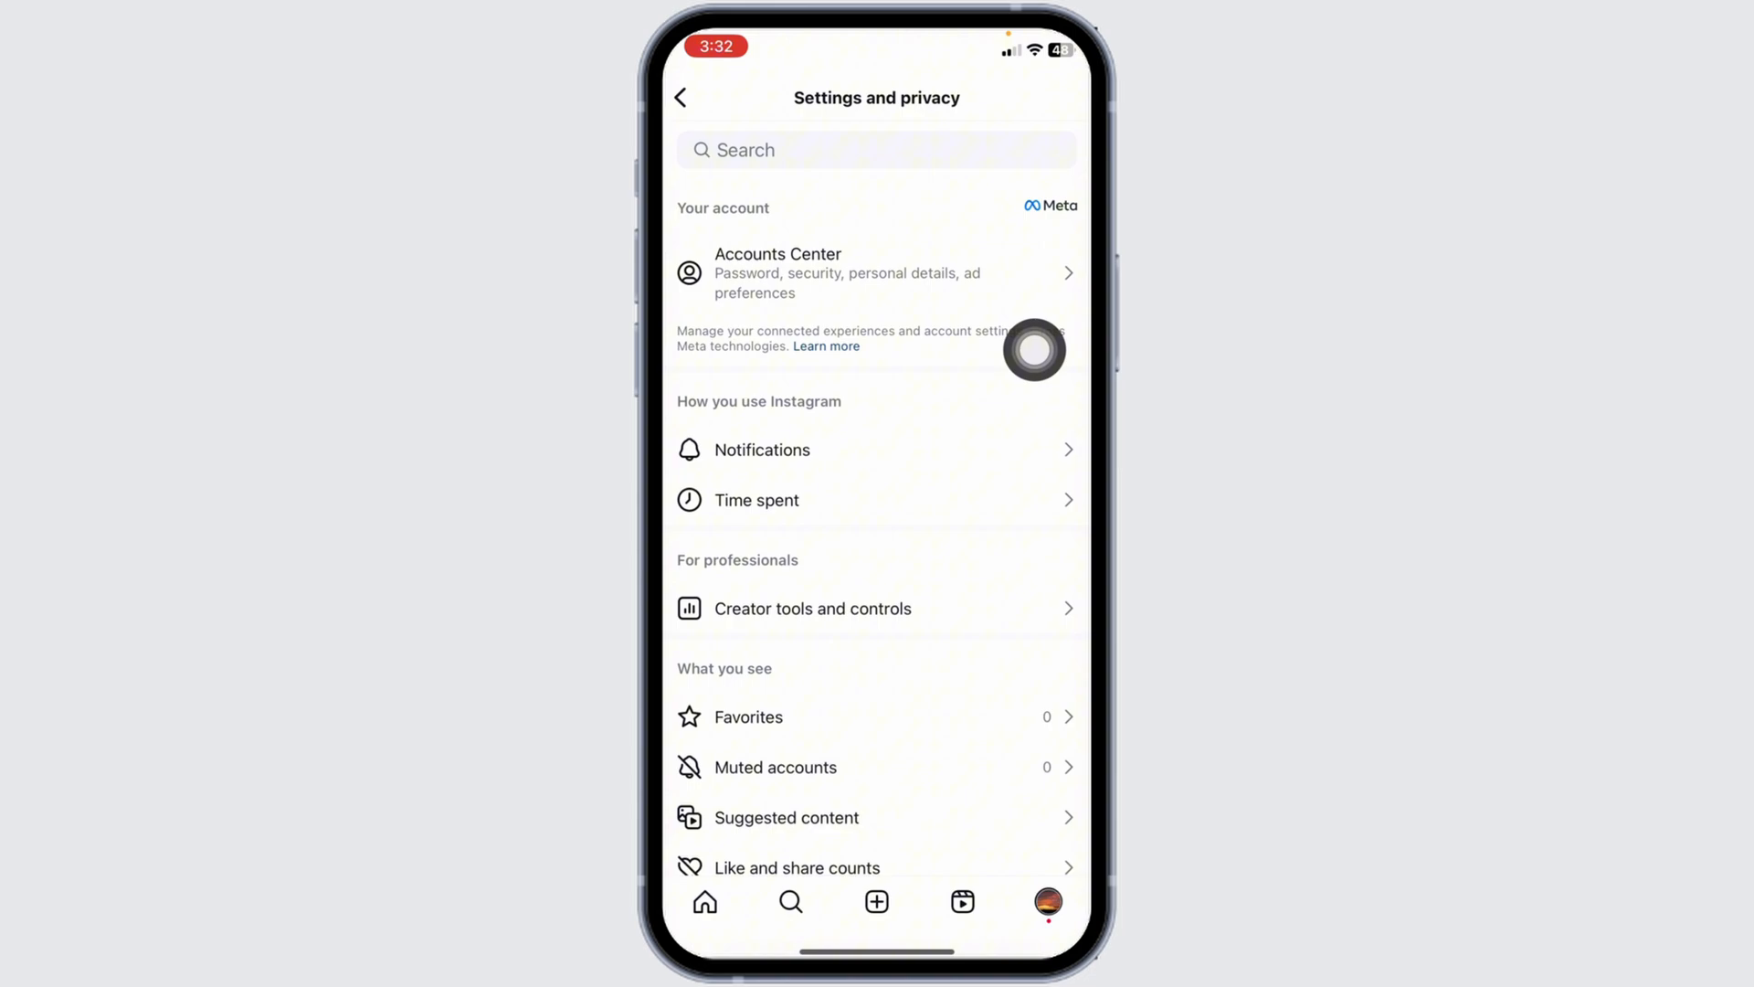
pyautogui.moveTo(907, 511)
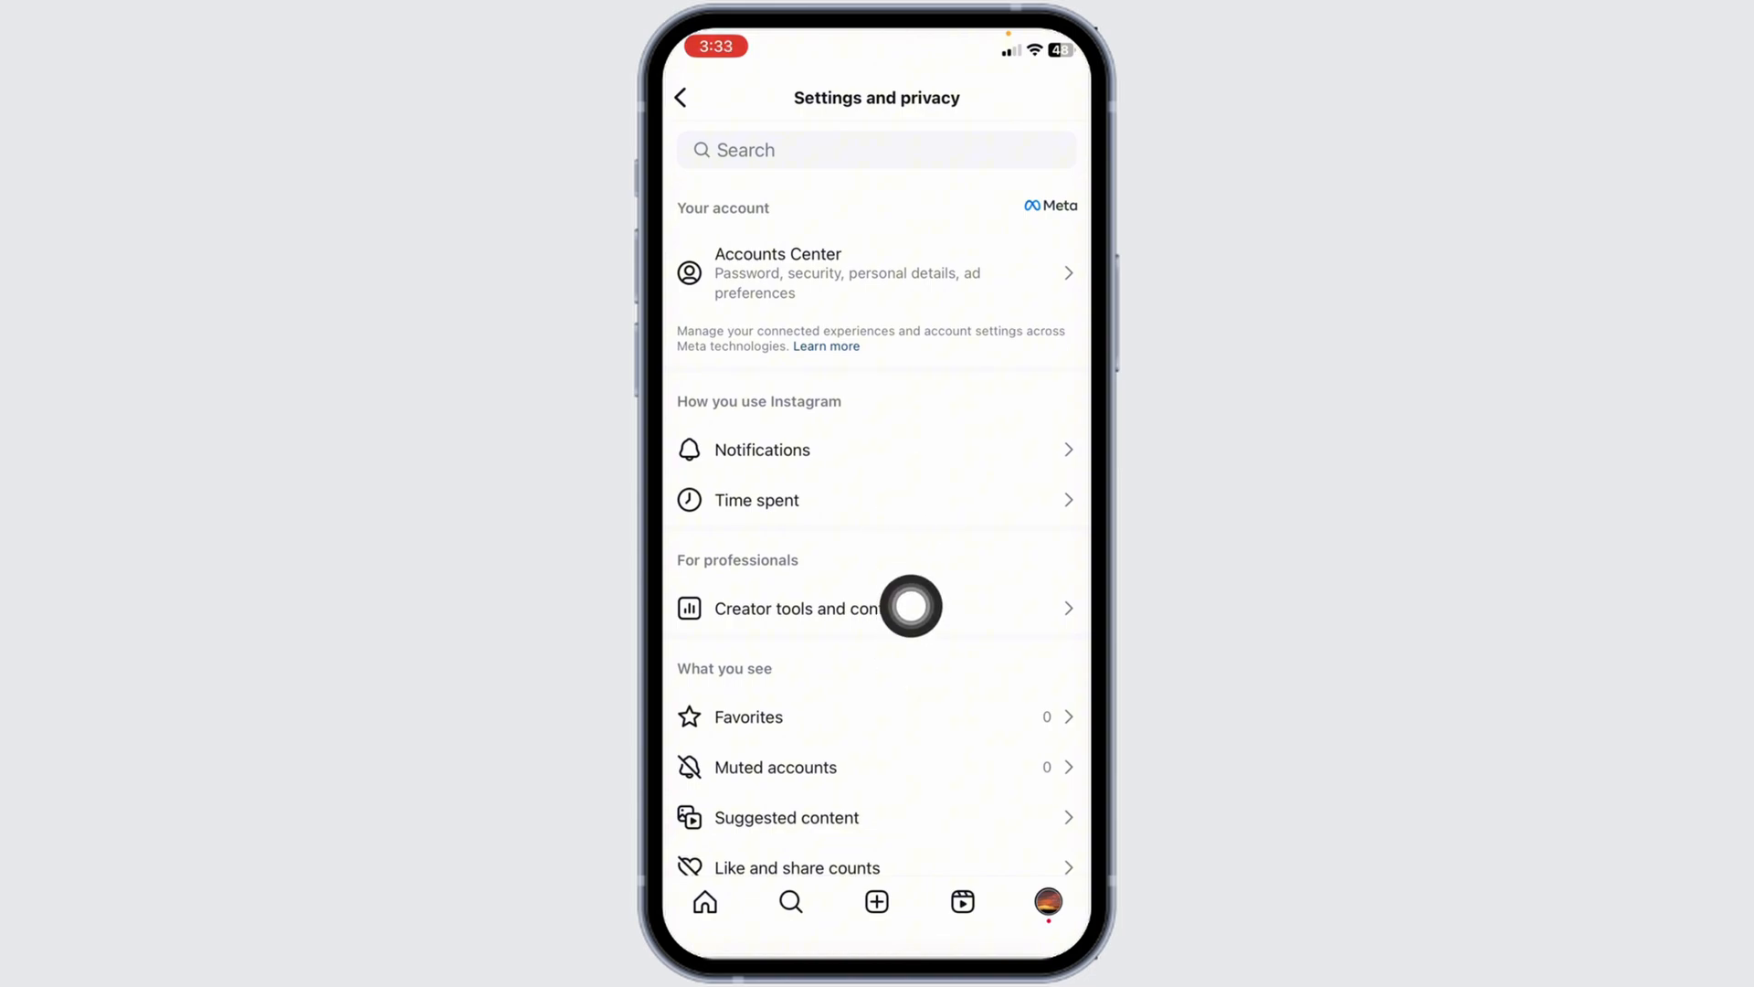
# Bring up the Switch account type options under Creator tools and controls
pyautogui.click(796, 607)
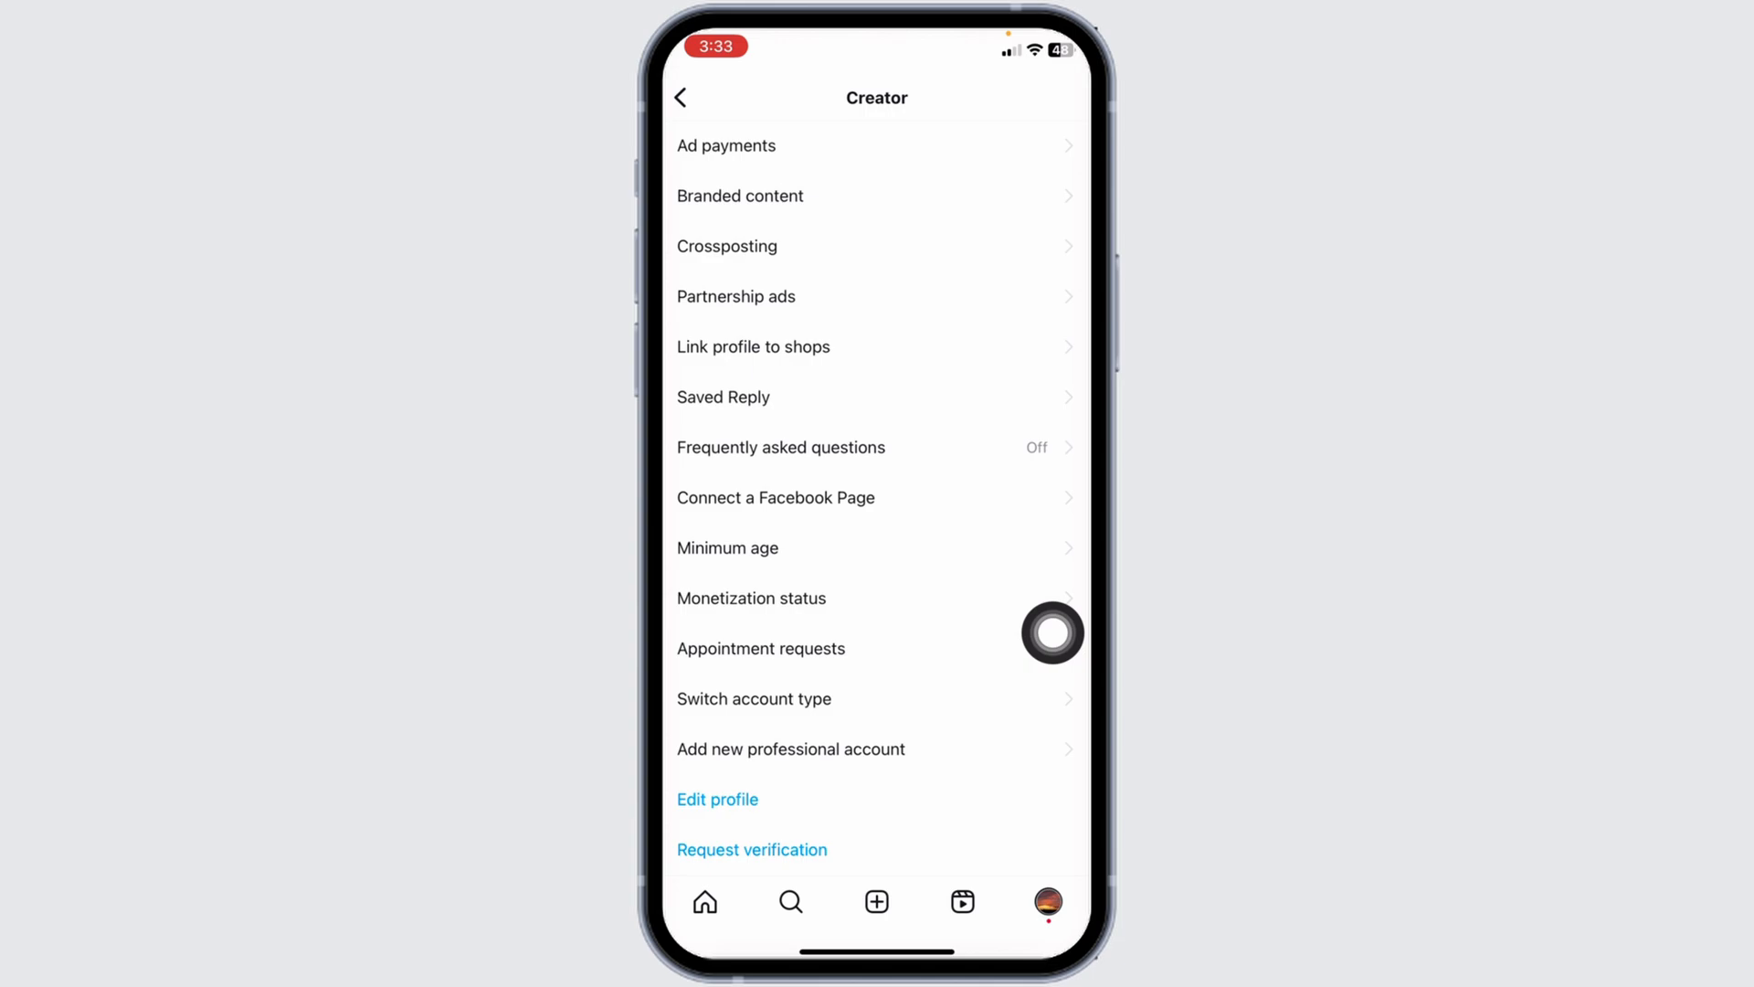
pyautogui.moveTo(1033, 636)
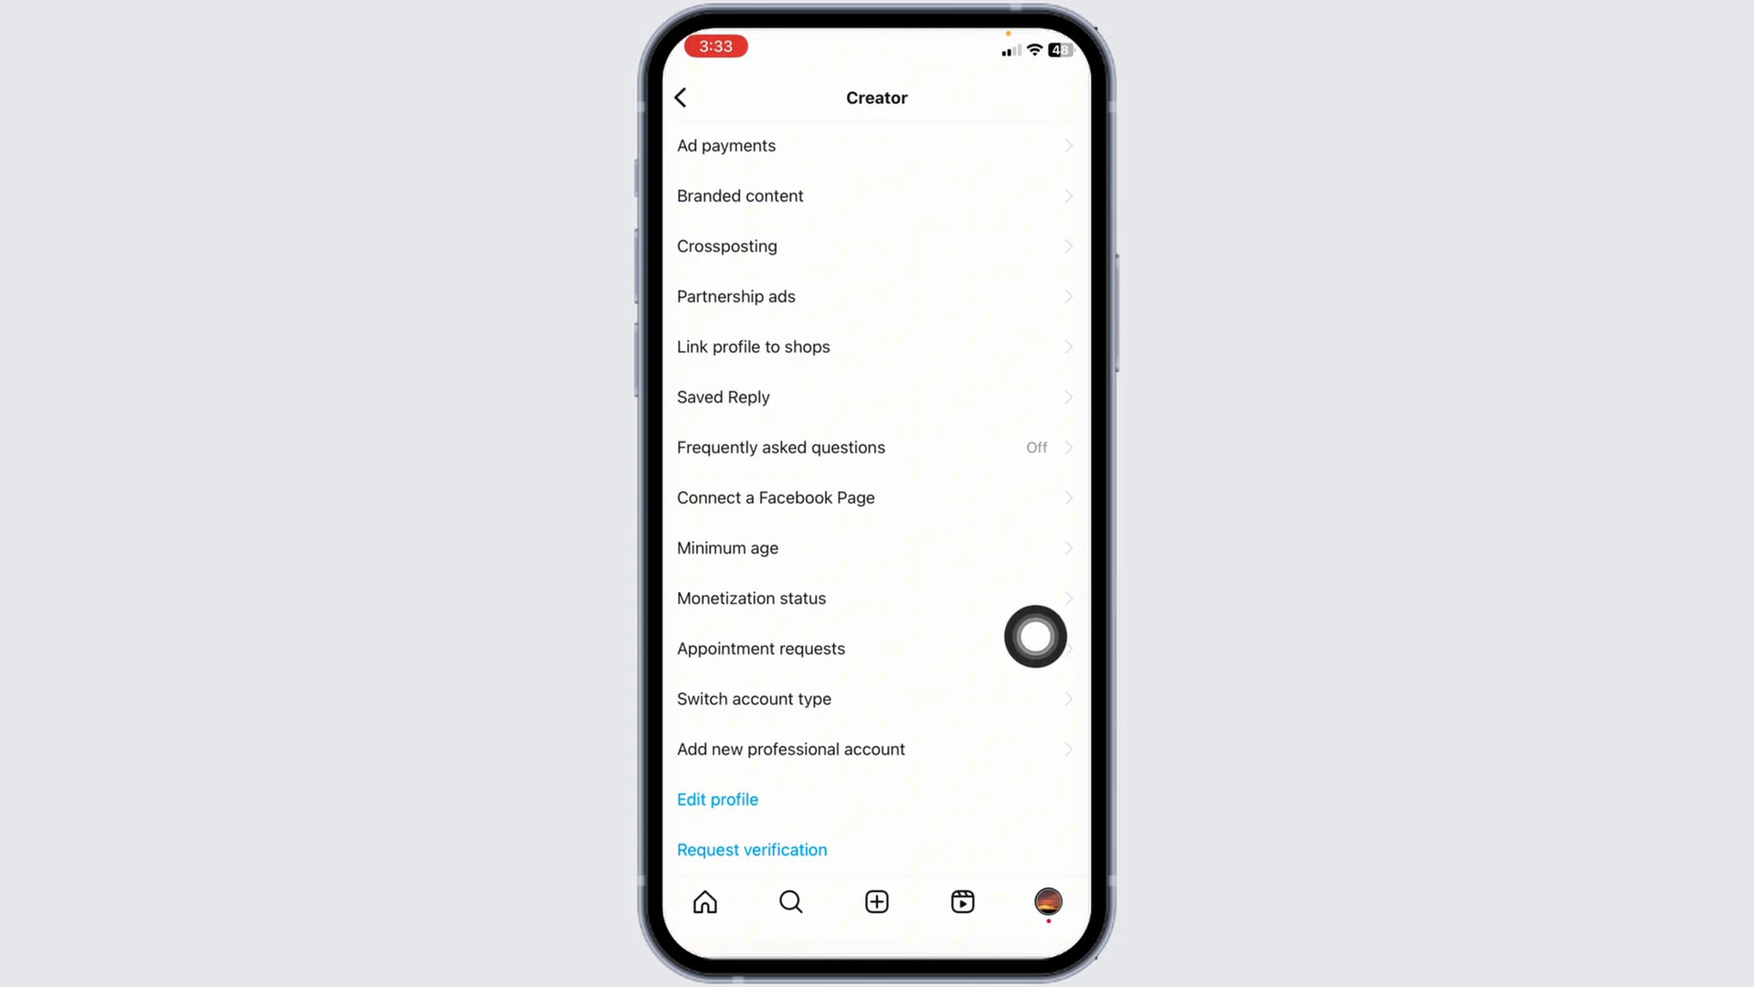
pyautogui.click(753, 698)
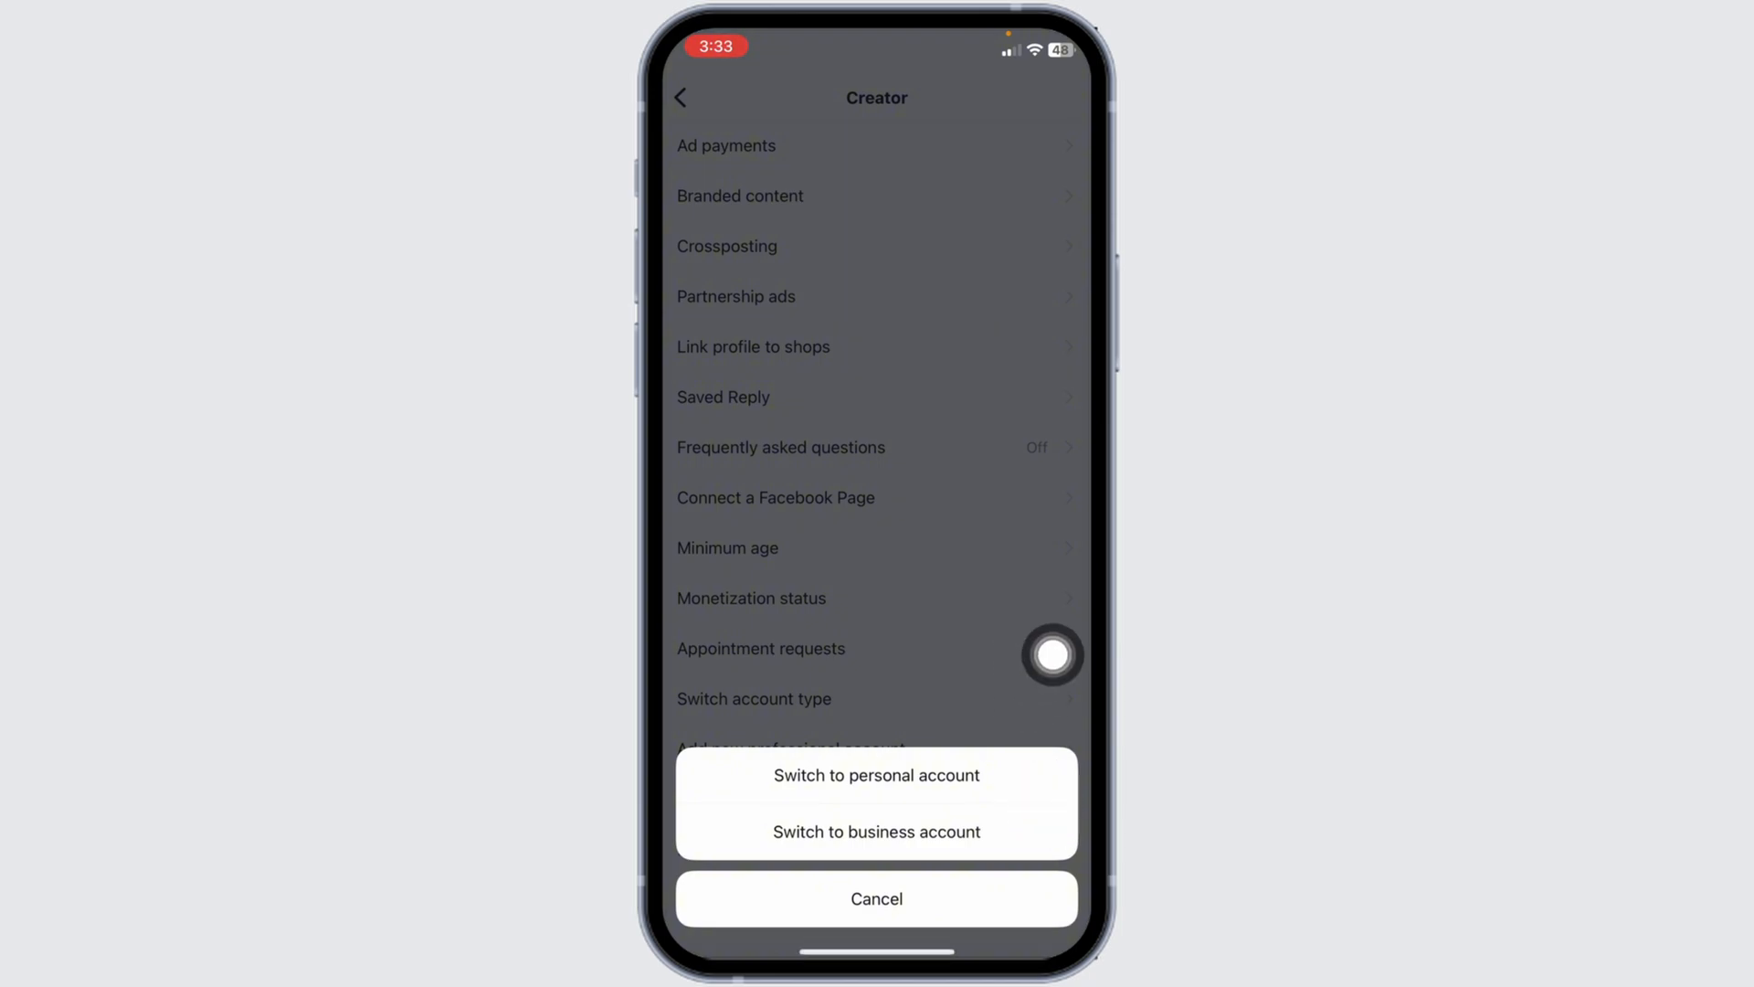
# Choose 'Switch to personal account' and confirm it in the dialog
pyautogui.click(876, 774)
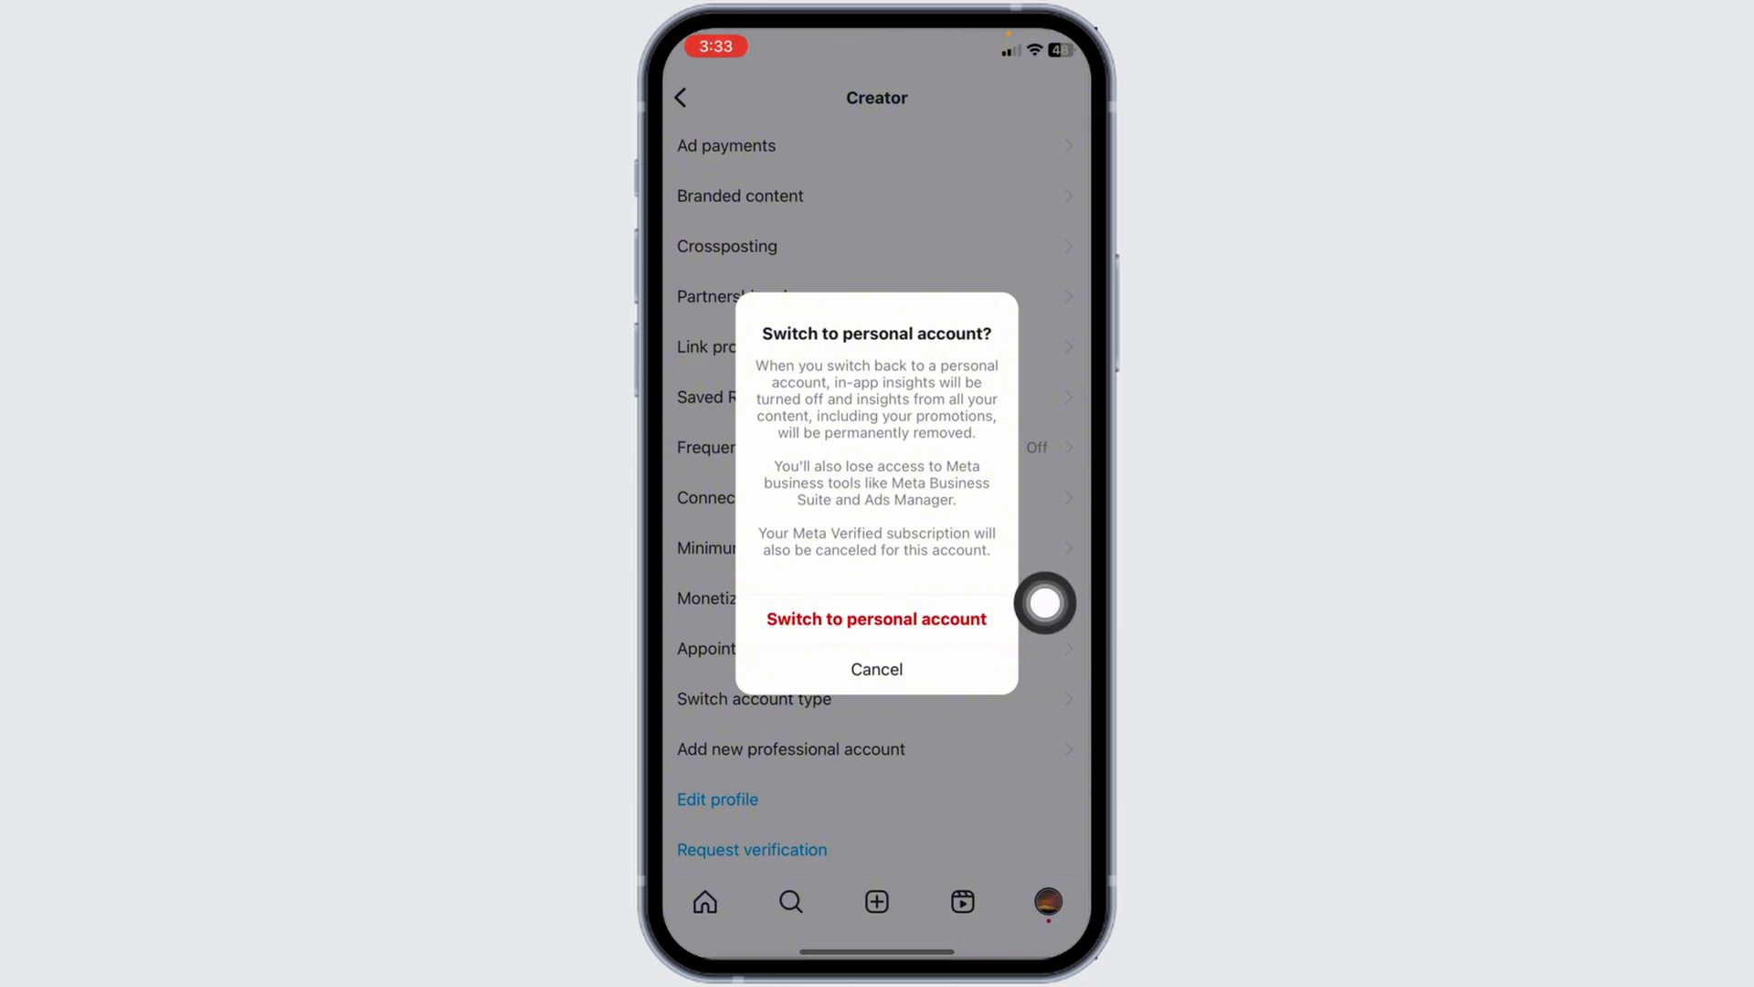
pyautogui.click(876, 668)
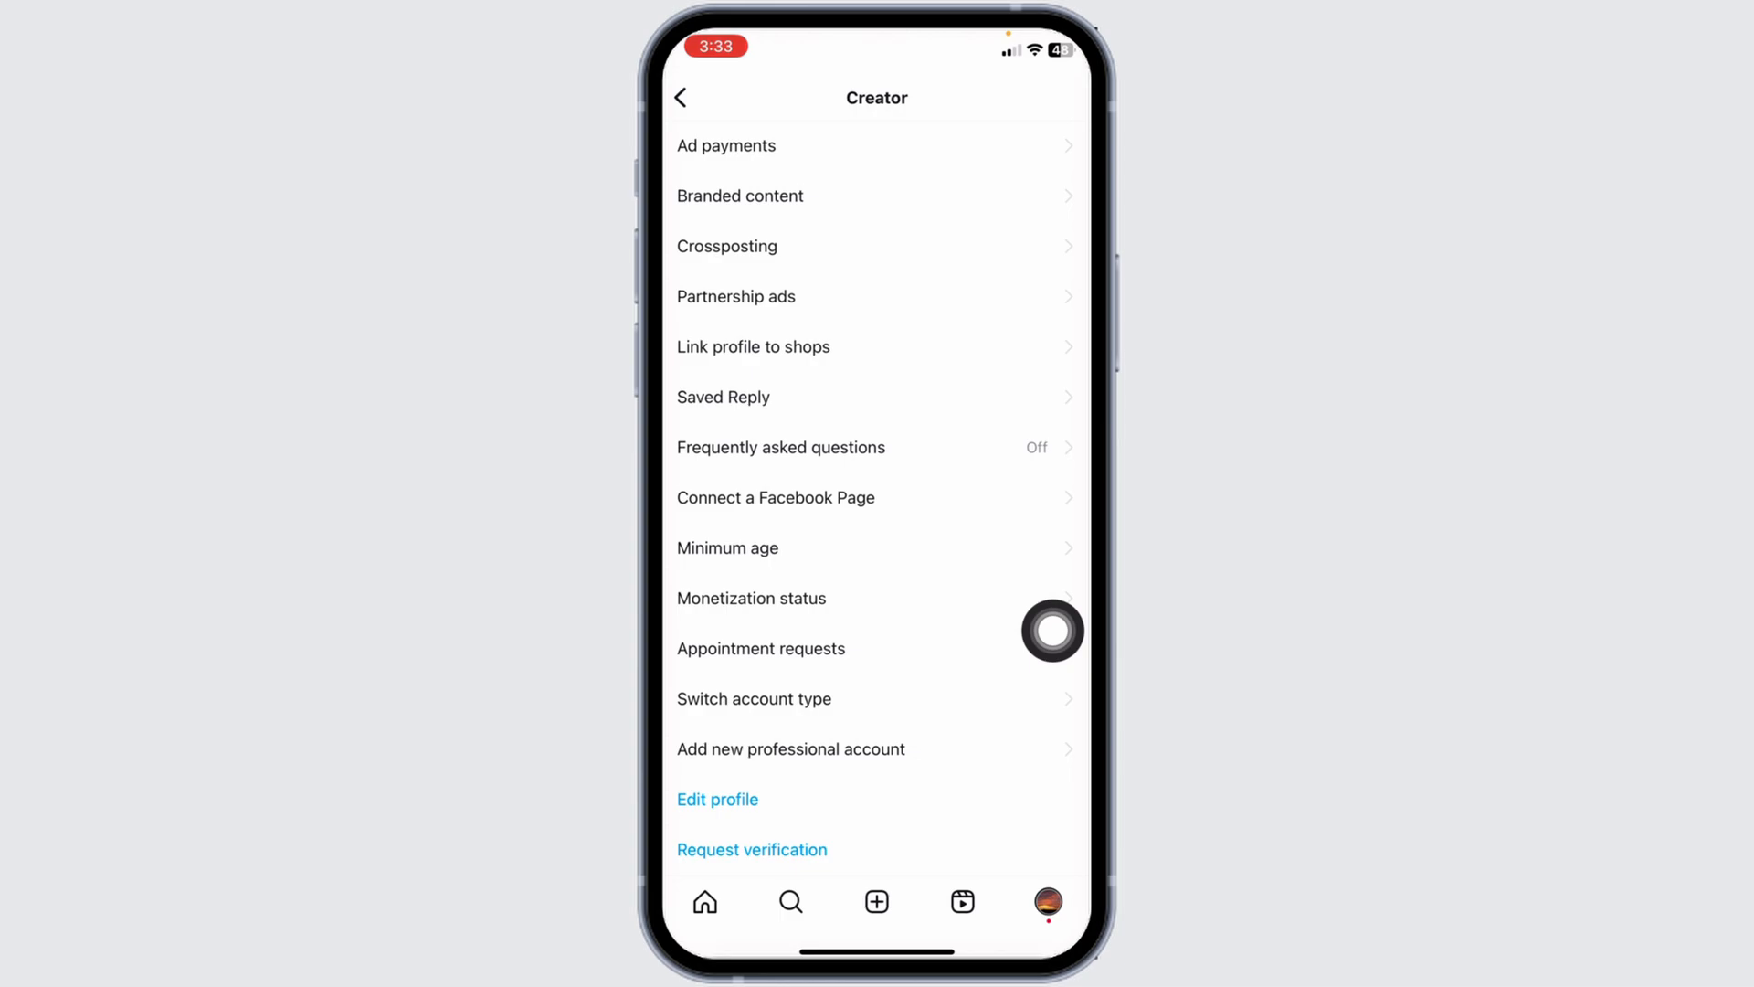
# Turn on Private account in Account privacy and confirm Switch to private
pyautogui.click(680, 98)
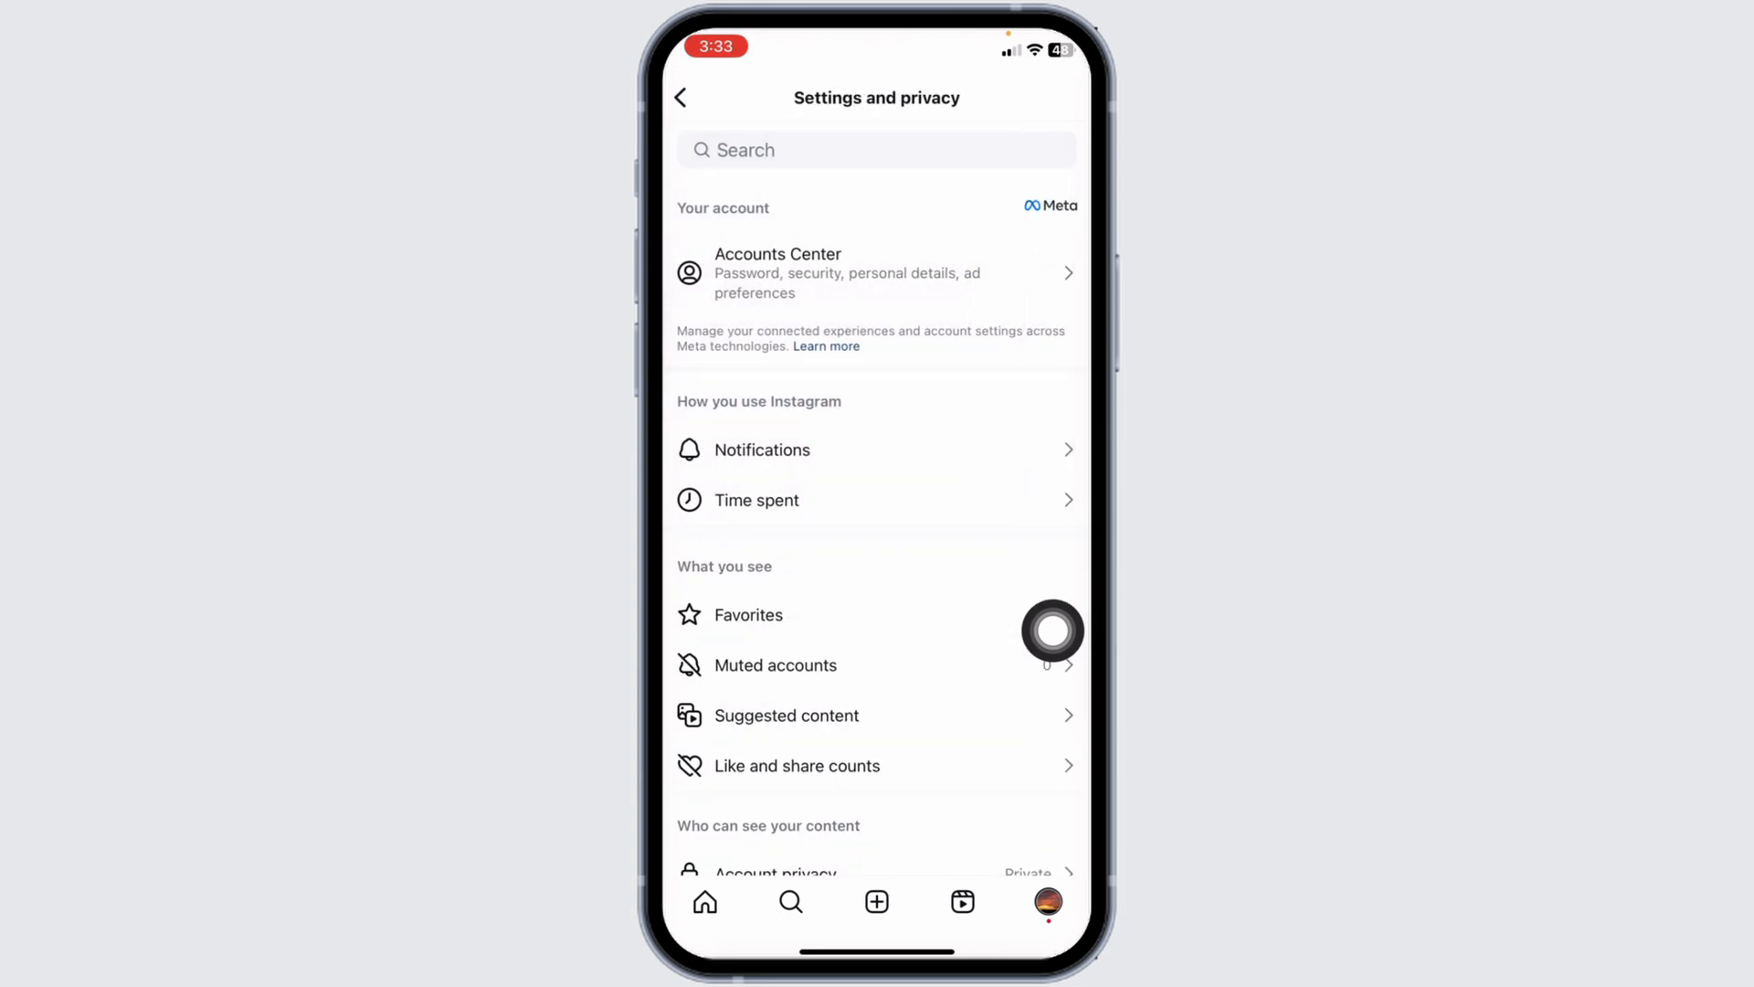
pyautogui.scroll(-3)
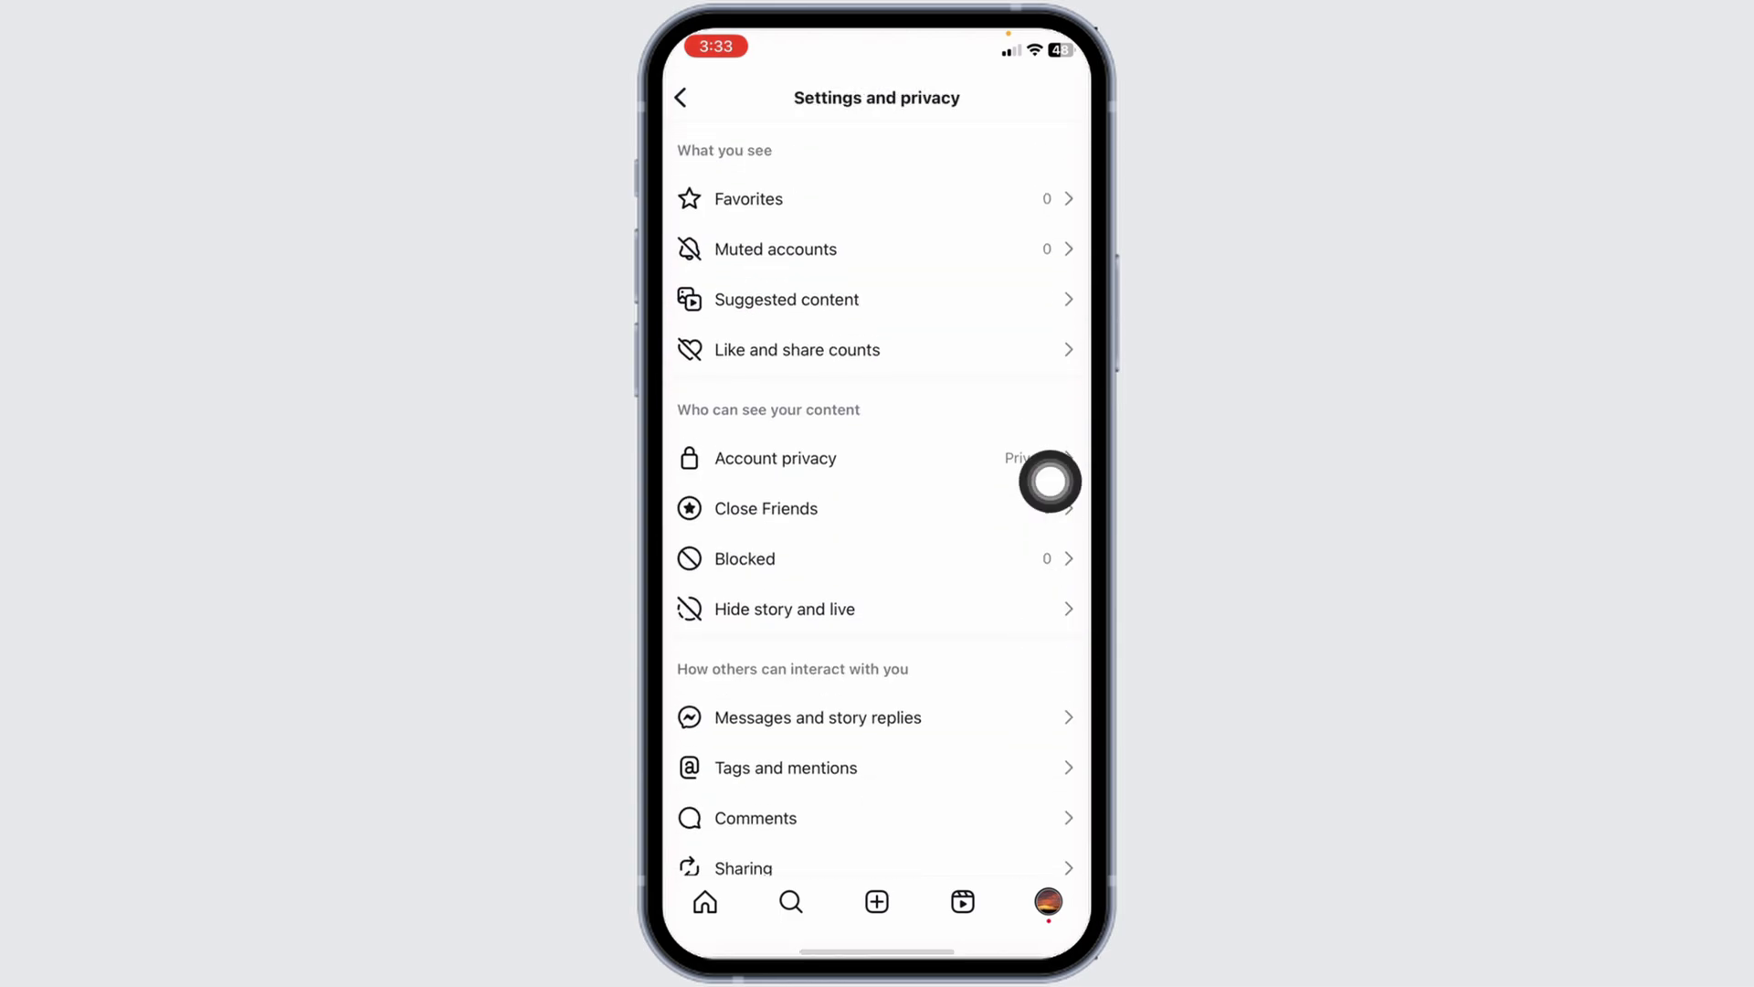
pyautogui.click(773, 458)
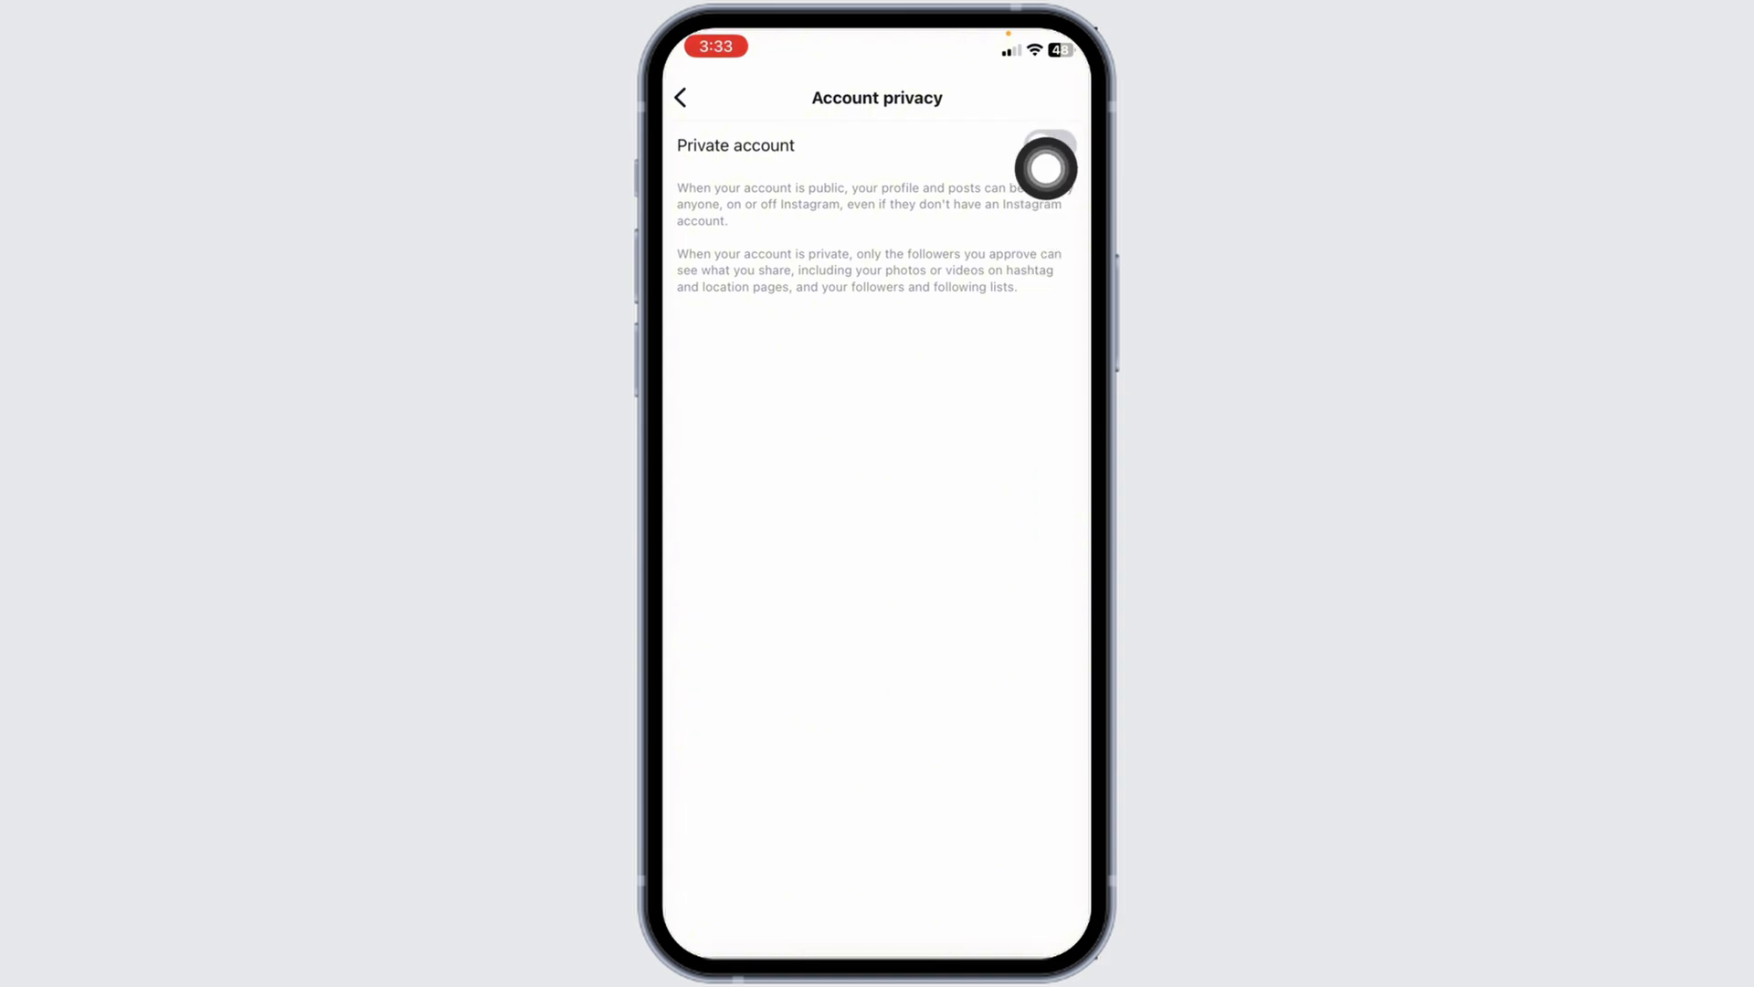
pyautogui.click(1047, 145)
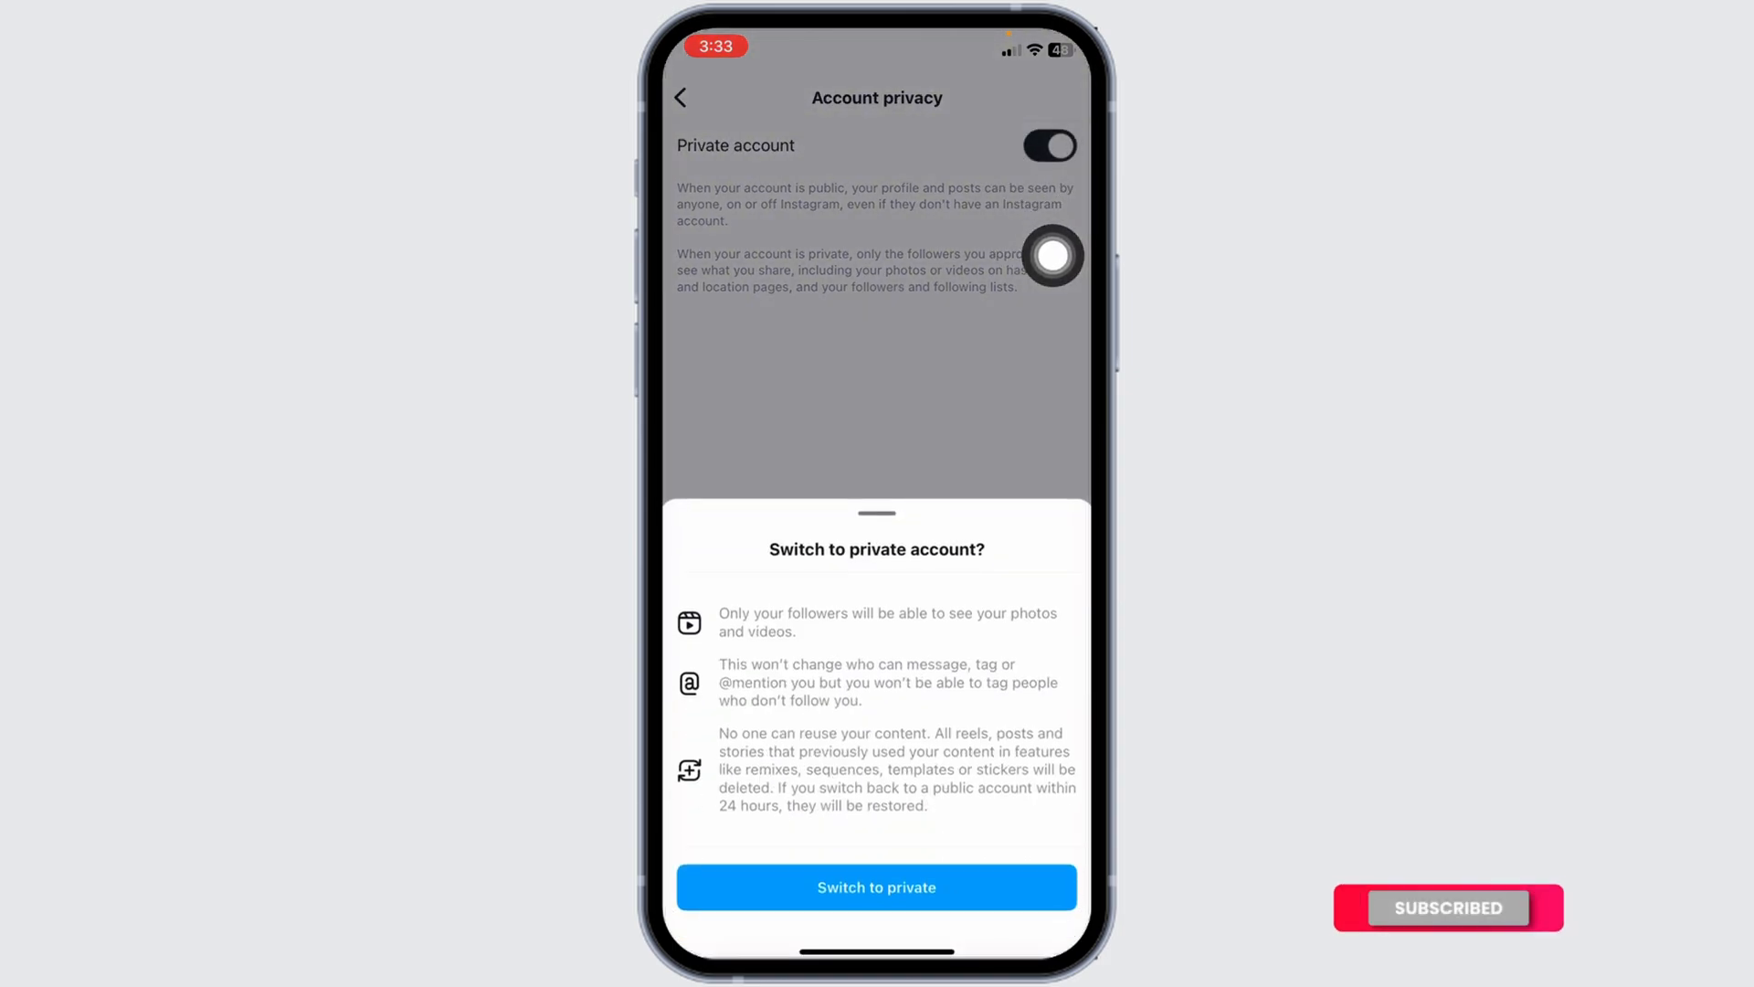
pyautogui.click(876, 887)
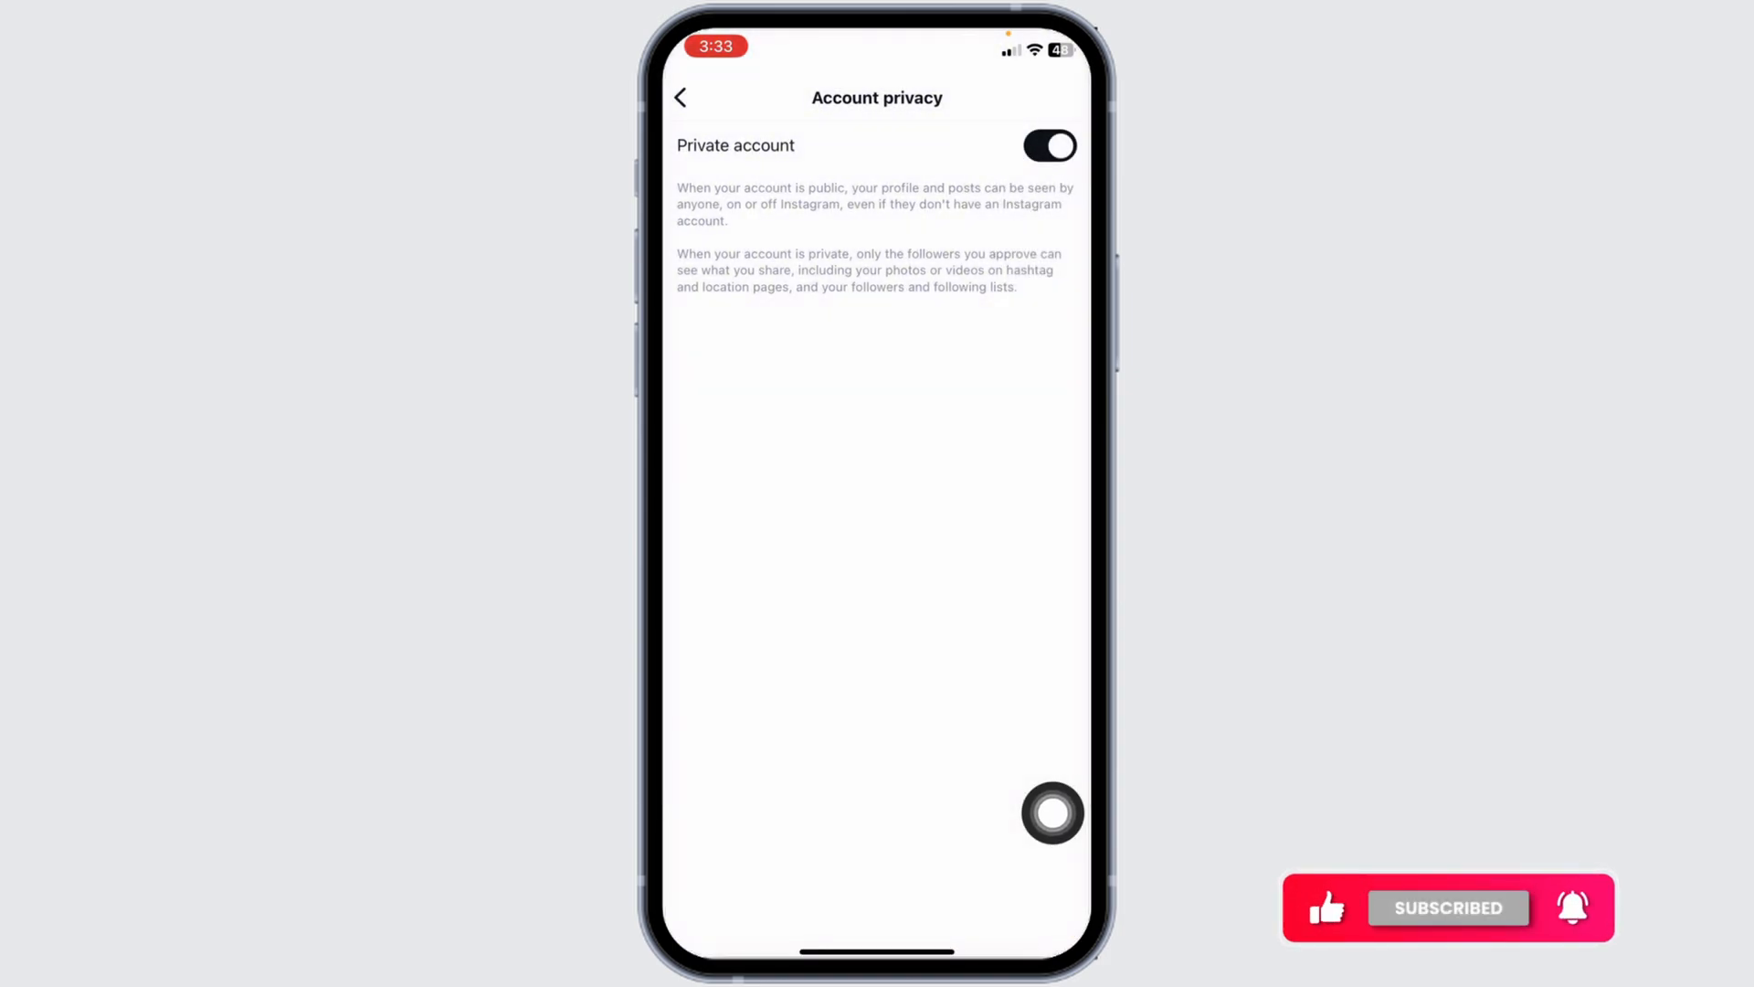